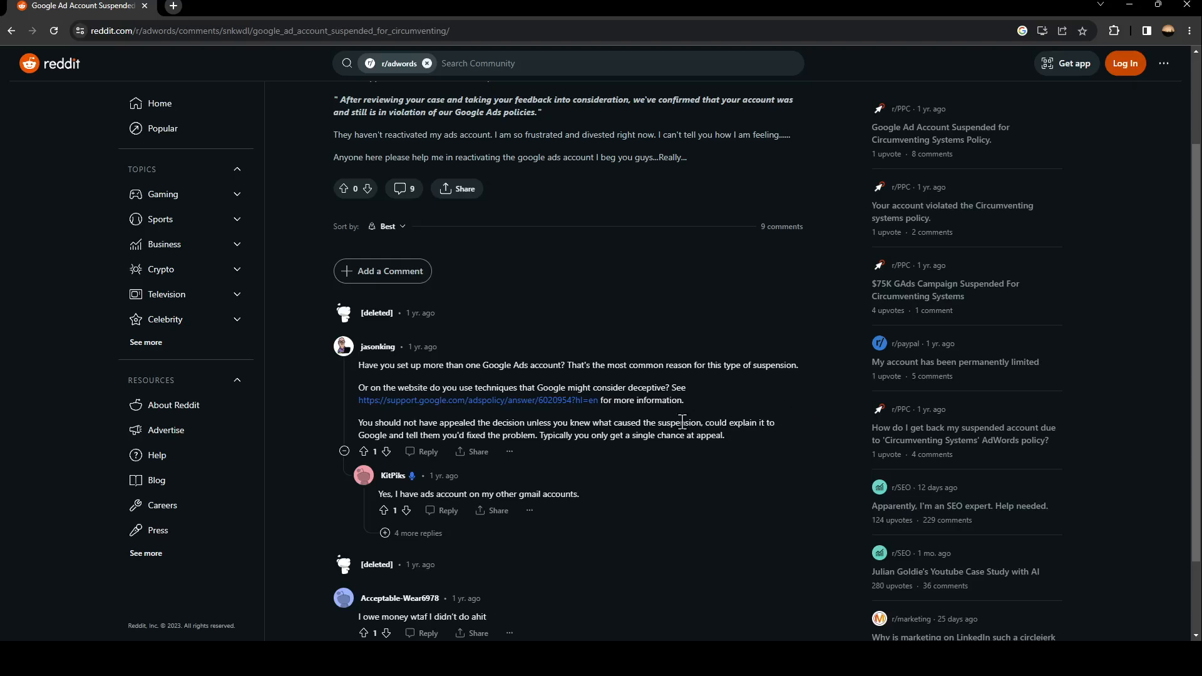
{"action": "mouse_move", "coordinate": [472, 452]}
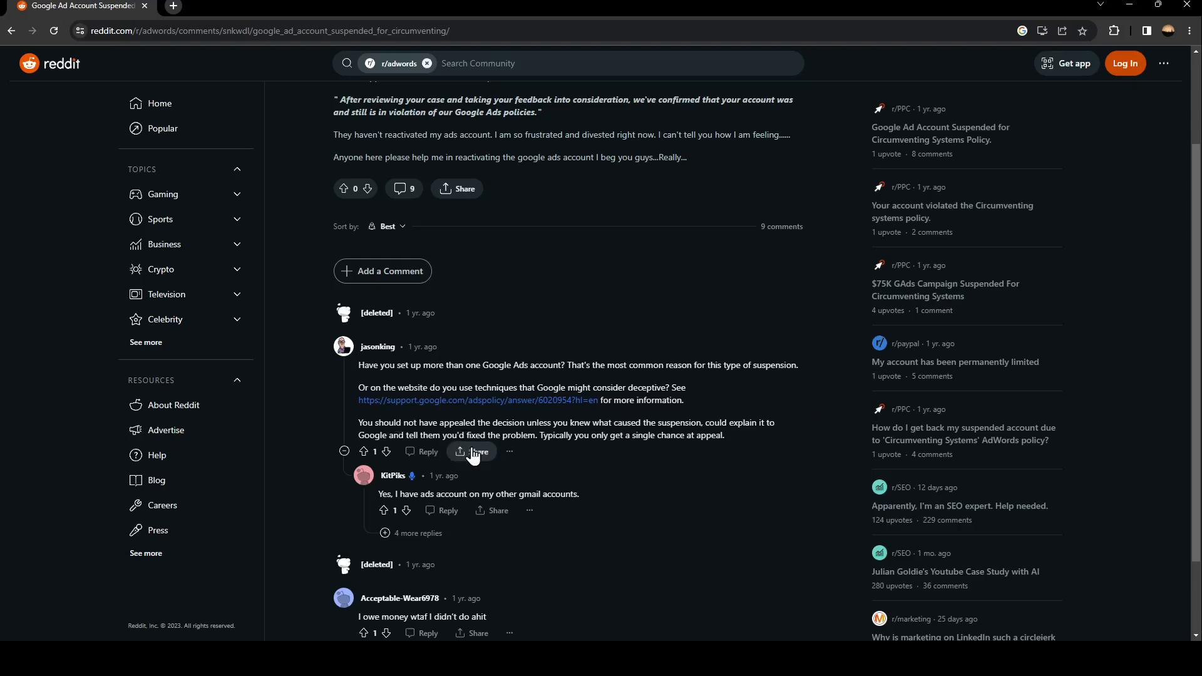
{"action": "scroll", "scroll_direction": "down", "scroll_amount": 3}
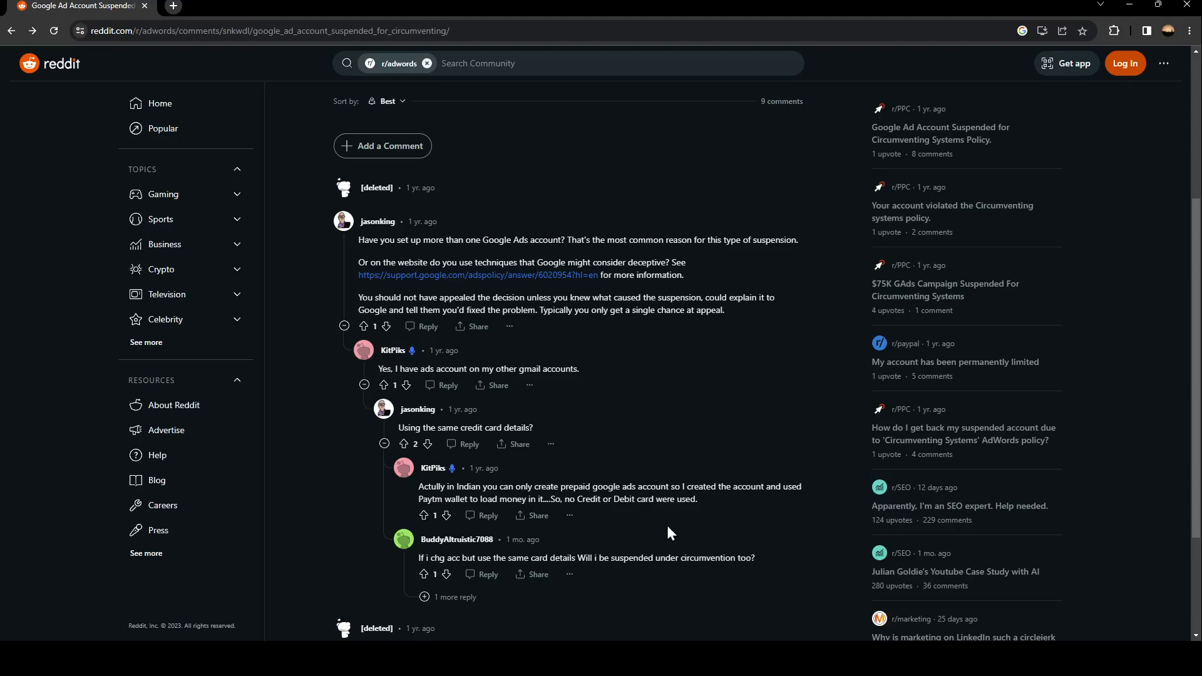